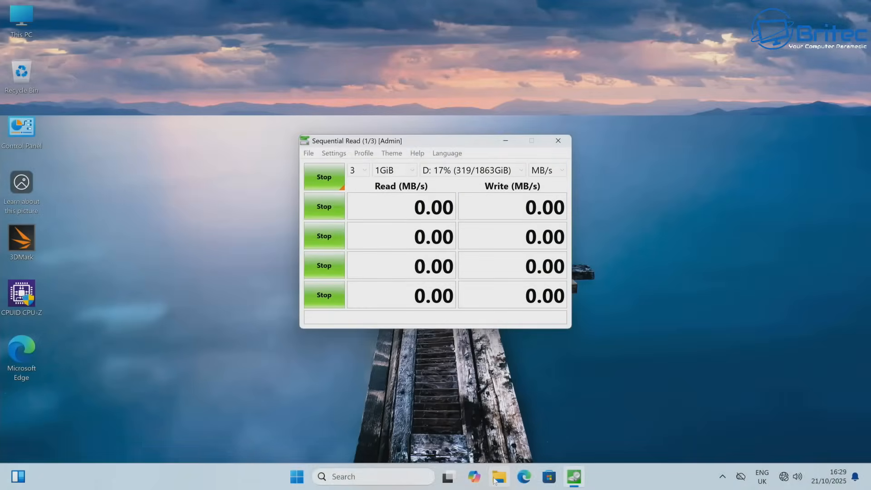
Show This PC in File Explorer, listing Windows (C:) and BackupDrive (D:) with 1.50 TB free.
{"action": "left_click", "coordinate": [498, 477]}
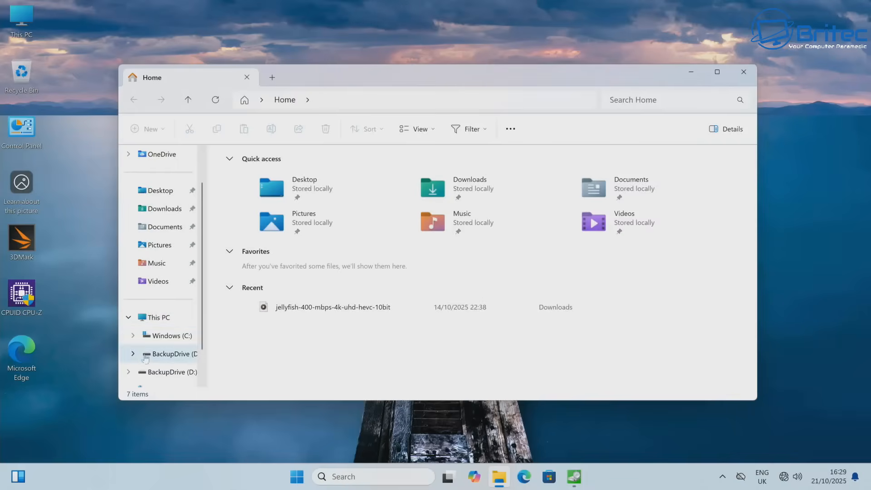
{"action": "left_click", "coordinate": [158, 317]}
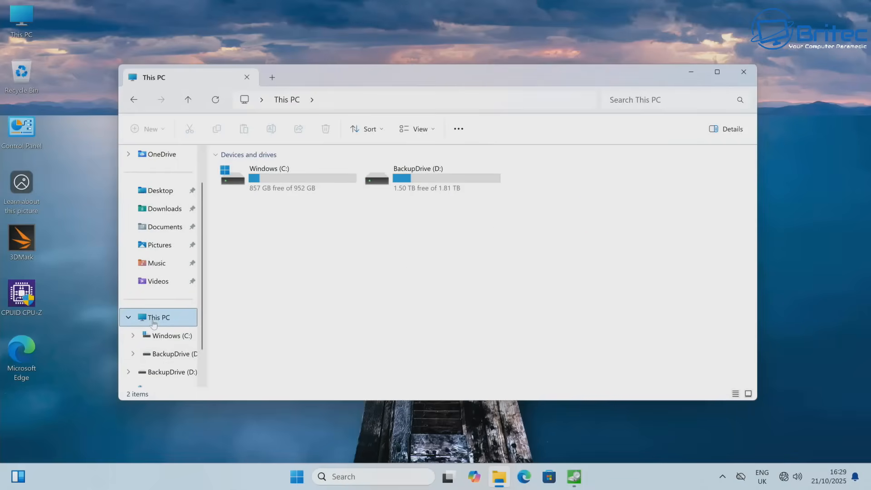